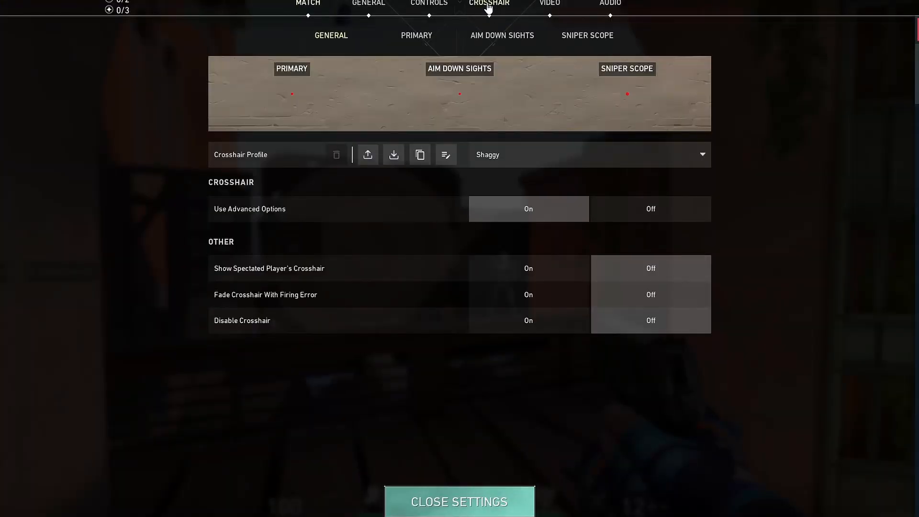
# Show the primary crosshair settings: red colour, outlines and centre dot off
pyautogui.click(417, 35)
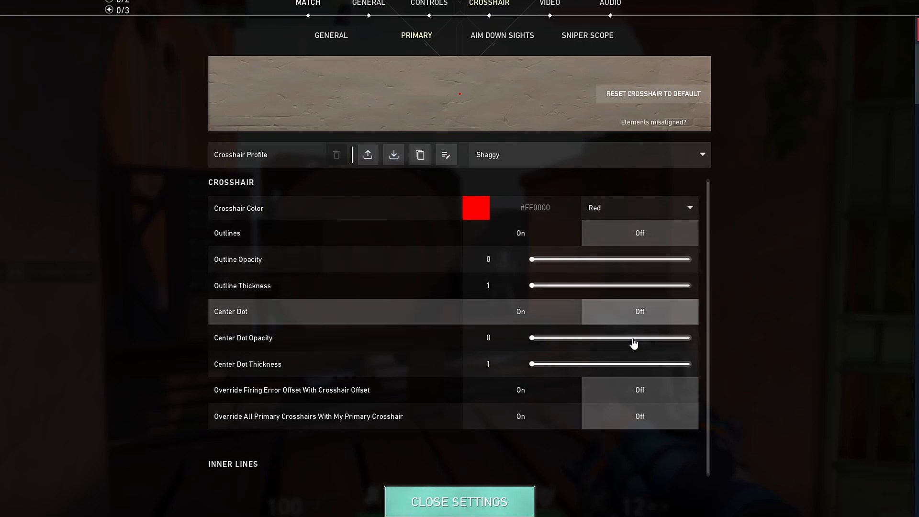
pyautogui.moveTo(615, 445)
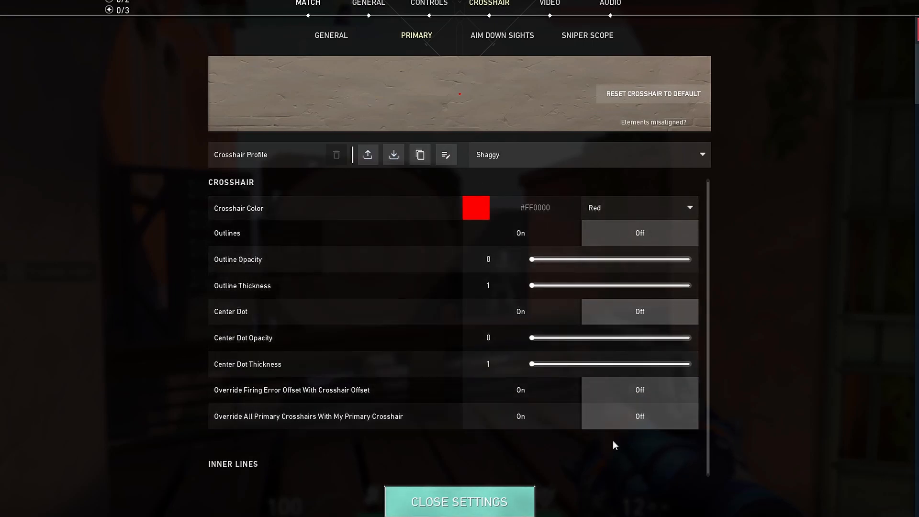
# Scroll to the inner lines section (on, opacity 1, length 1, thickness 4, offset 0)
pyautogui.scroll(-3)
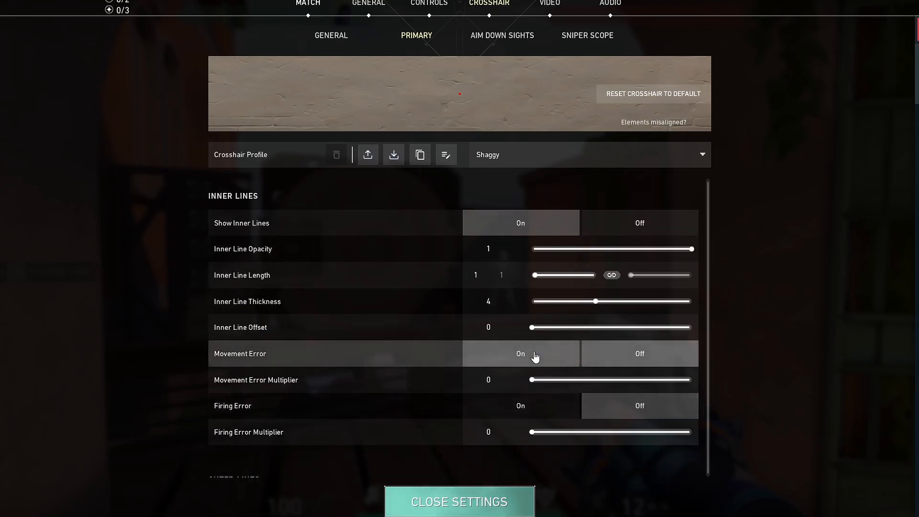
pyautogui.click(638, 353)
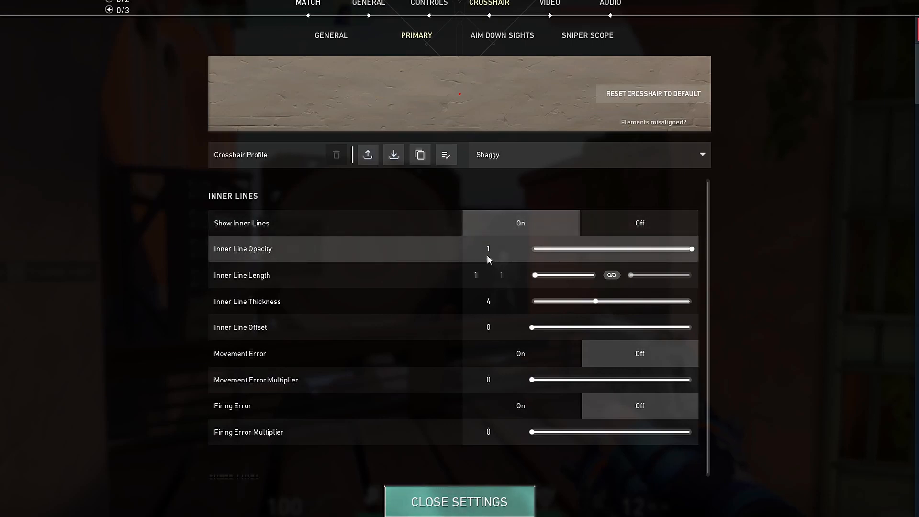
pyautogui.moveTo(490, 284)
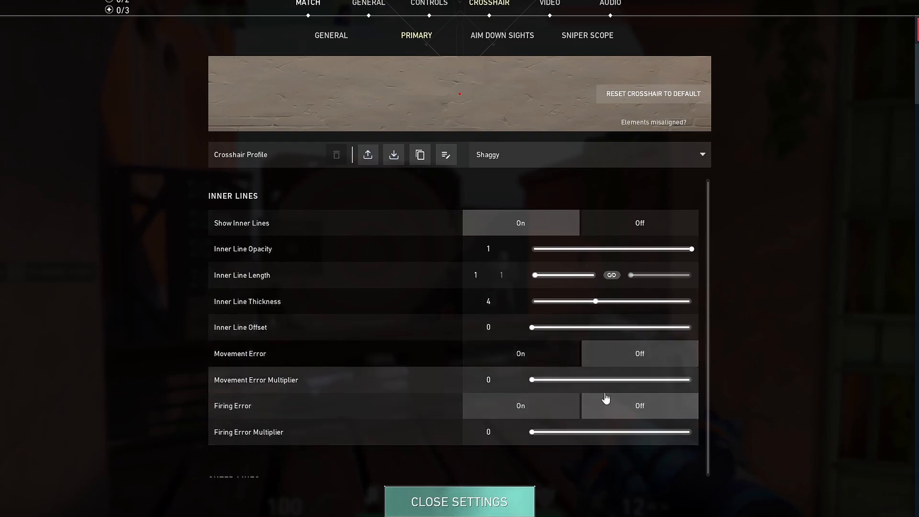
pyautogui.click(520, 353)
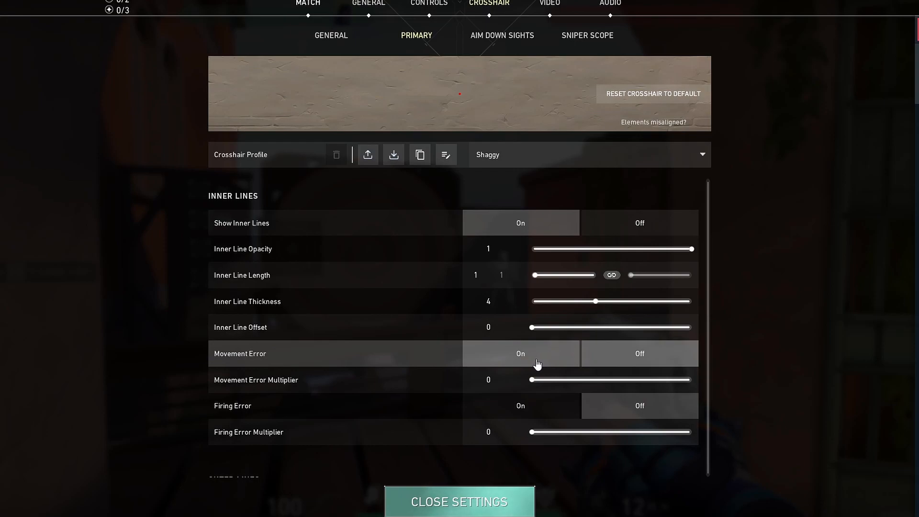
pyautogui.moveTo(523, 361)
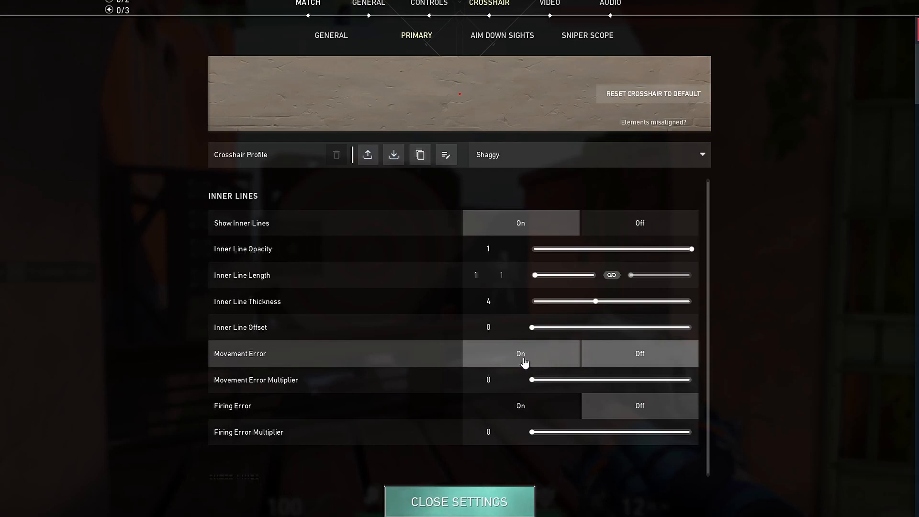
pyautogui.click(638, 353)
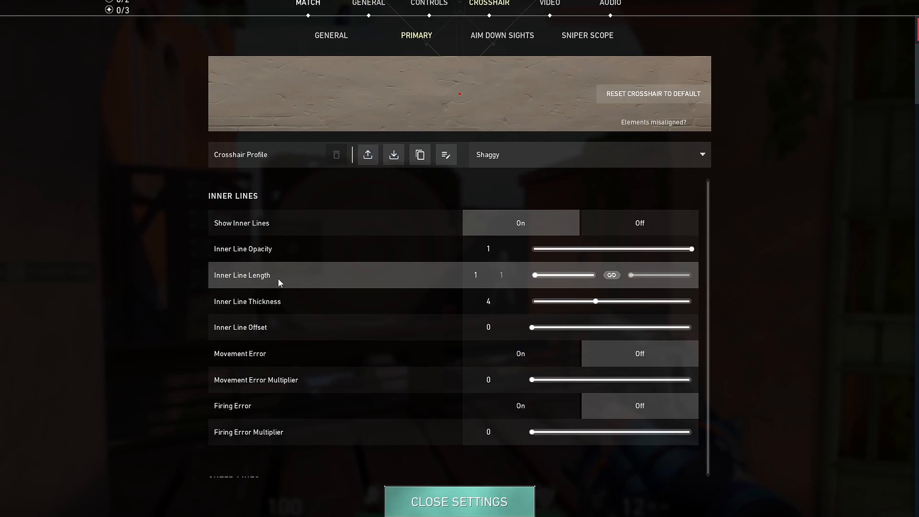